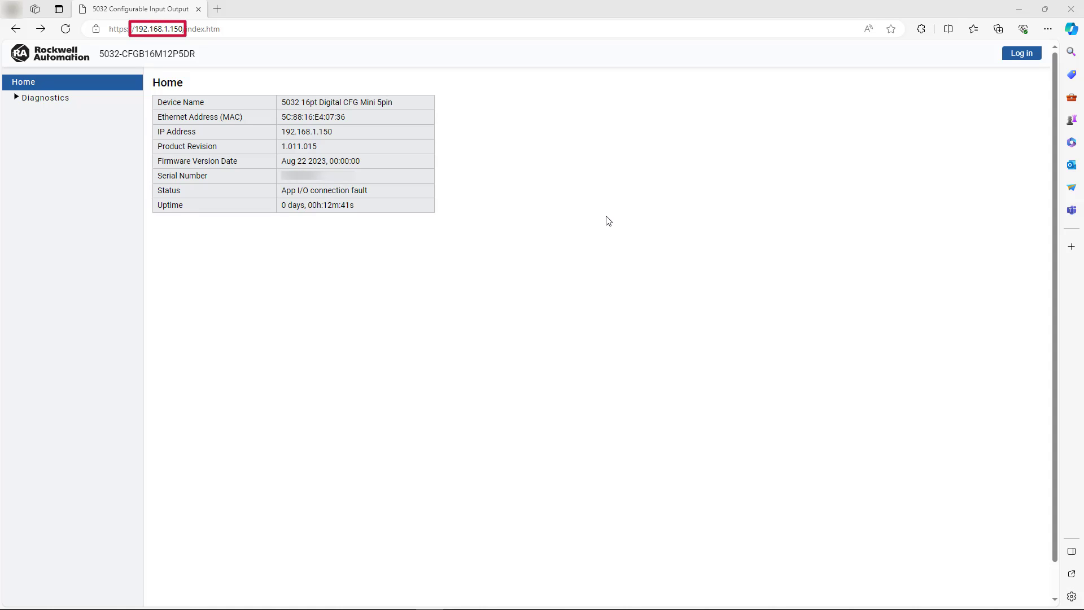
mouse_move(1000, 67)
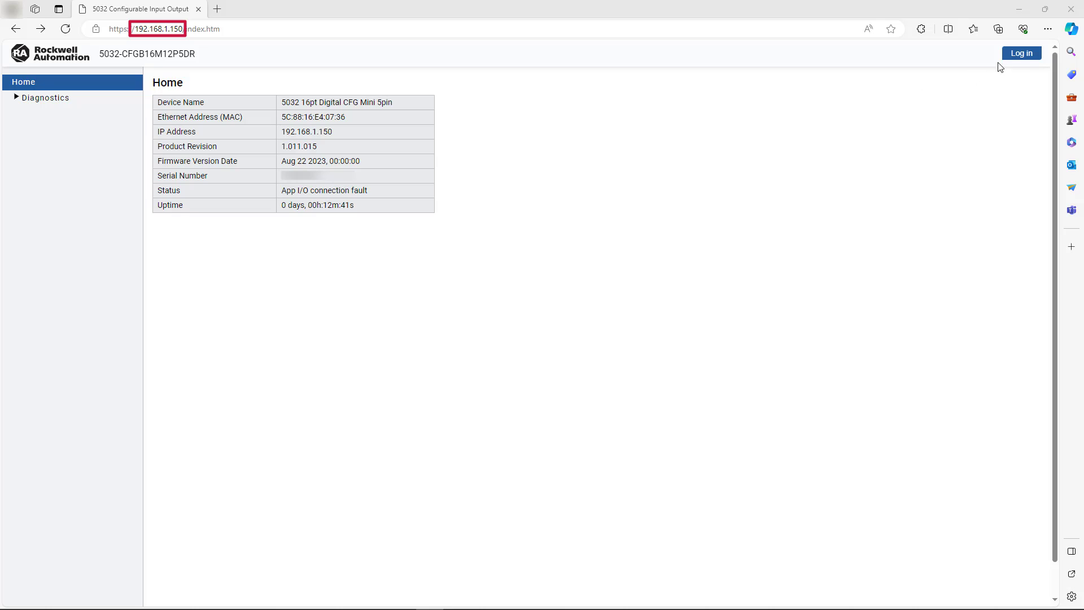
Sign in to the module's web server at 192.168.1.150 with the username and password
click(1021, 53)
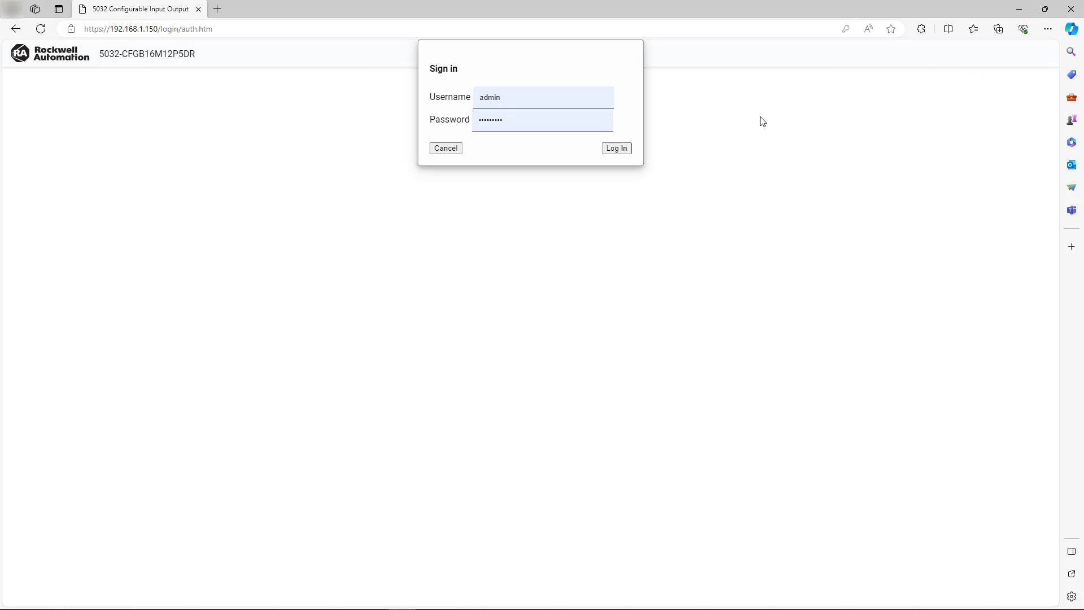
click(617, 148)
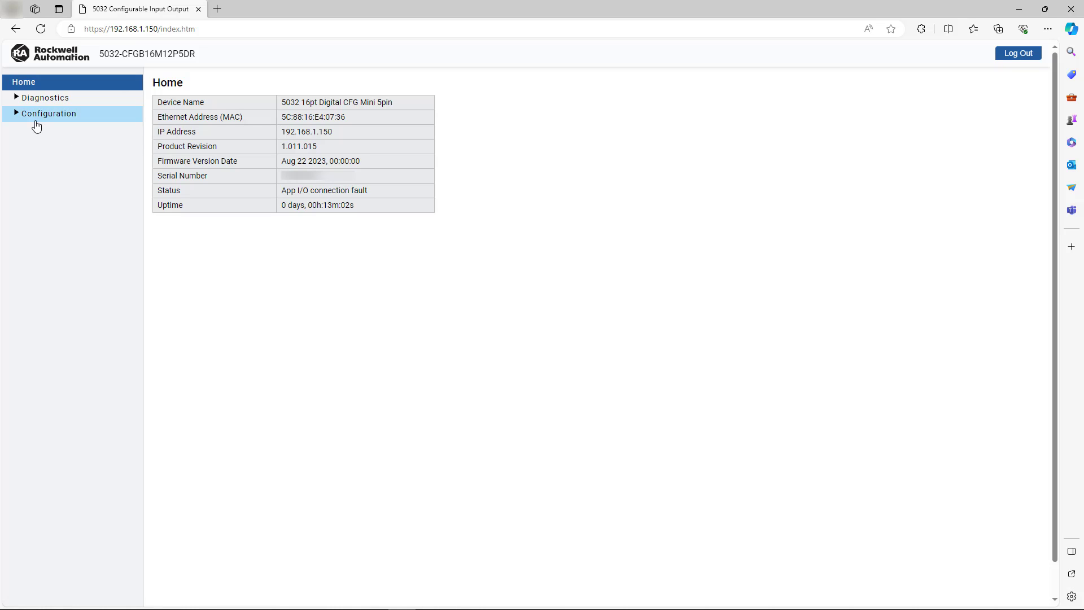
Change the module's network settings to IP 10.10.10.150 and gateway 10.10.10.1, then apply
click(48, 114)
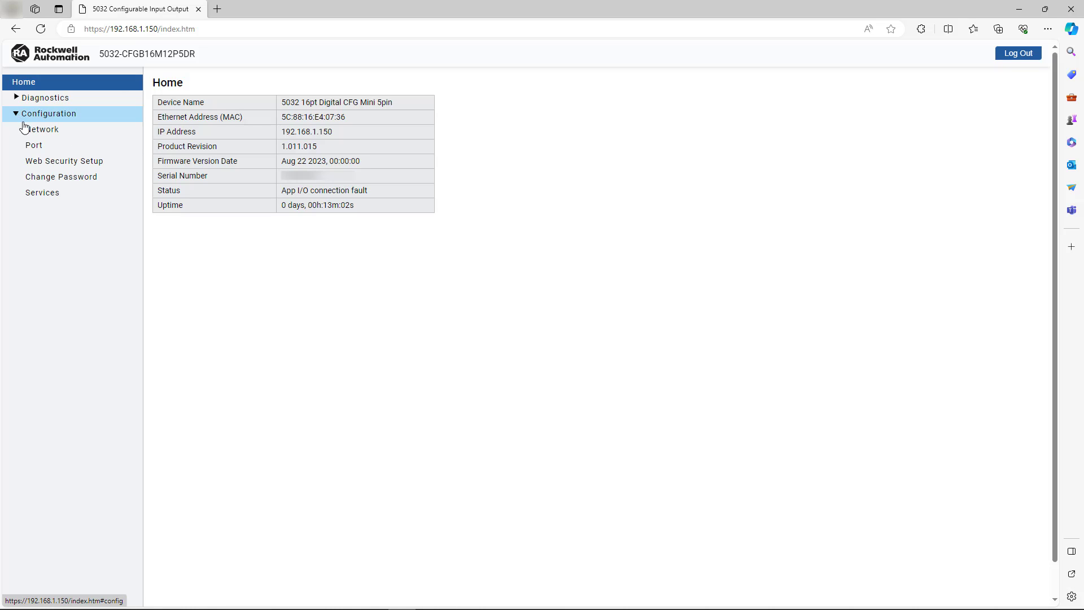
click(41, 130)
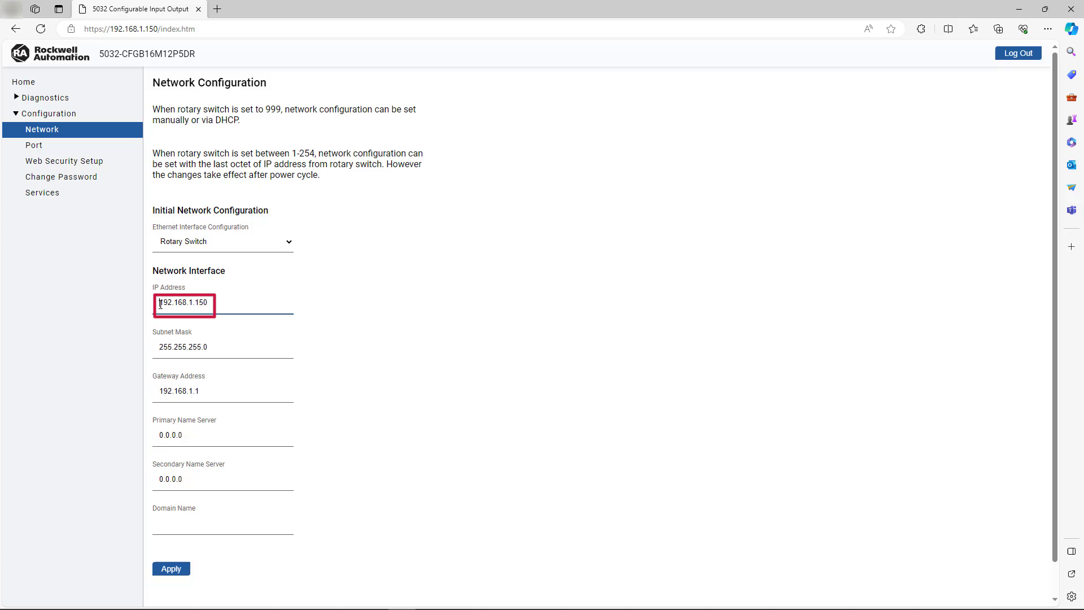
text(10.10.10.150)
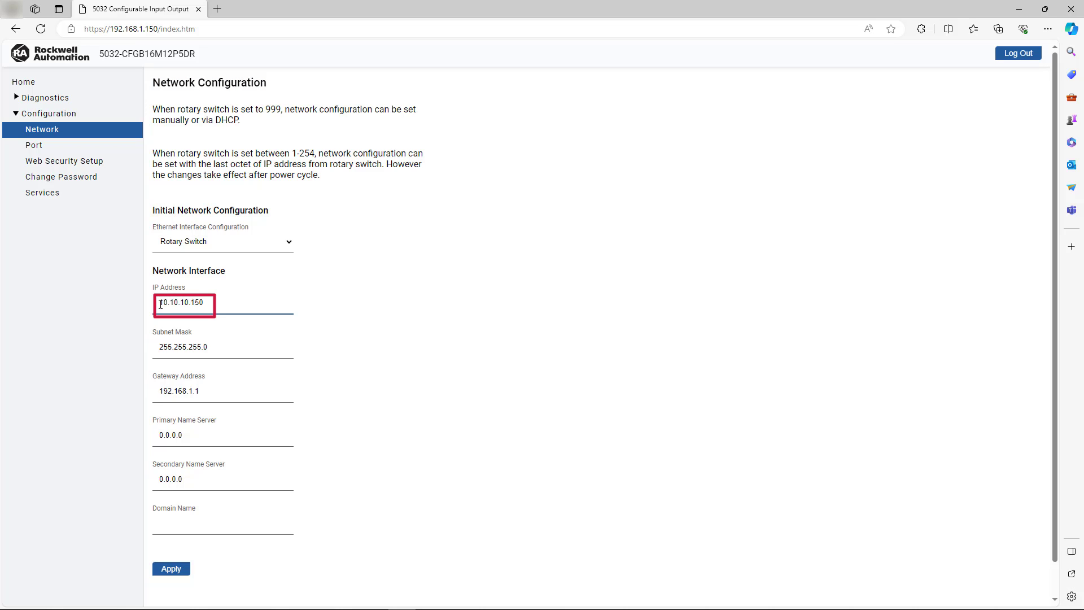
click(211, 391)
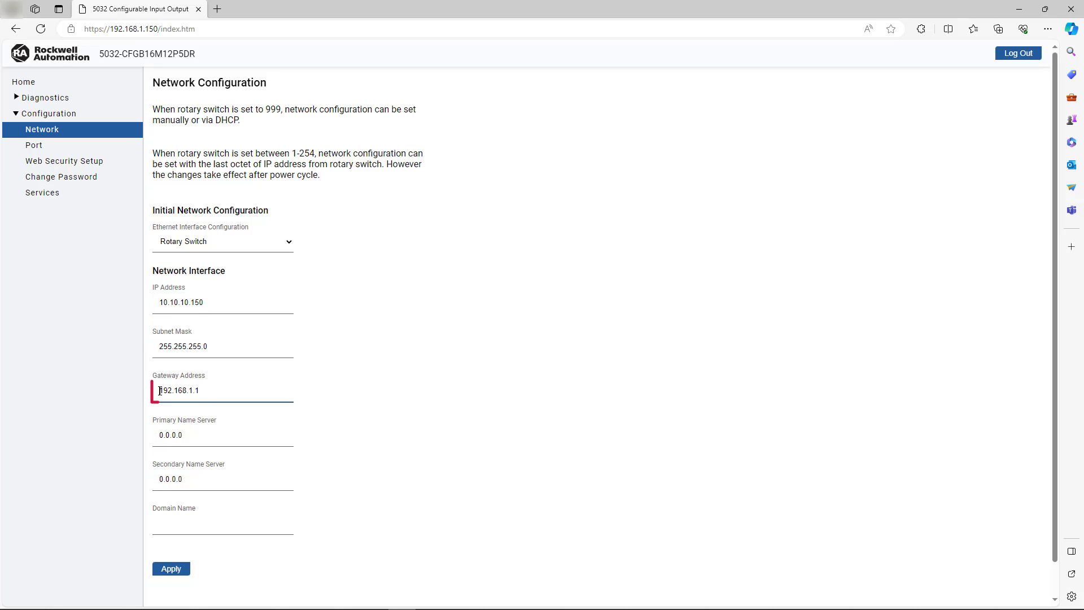
text(10.10.10.1)
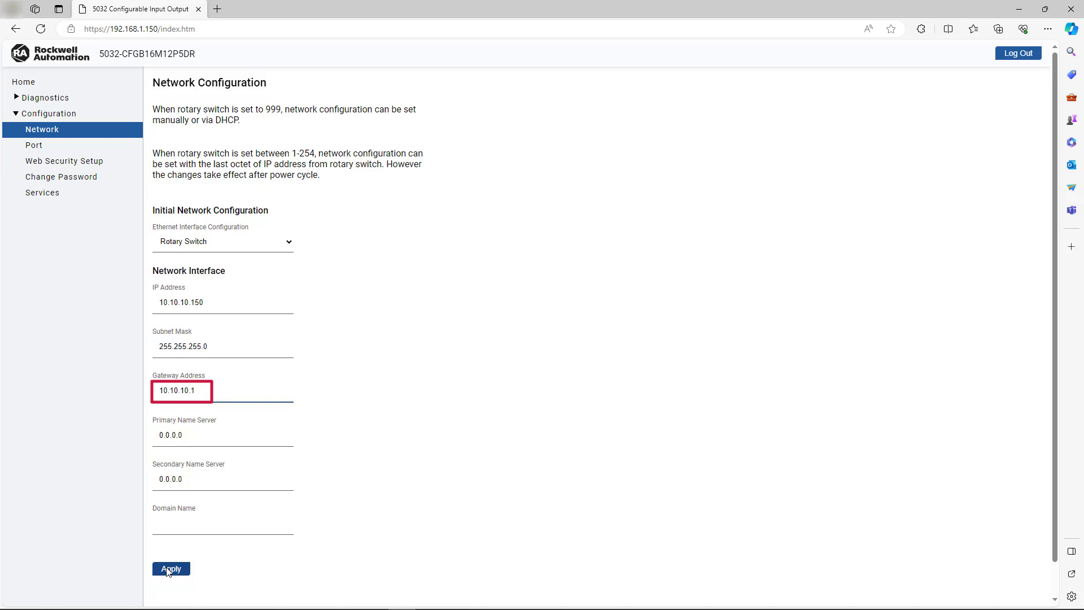
click(170, 568)
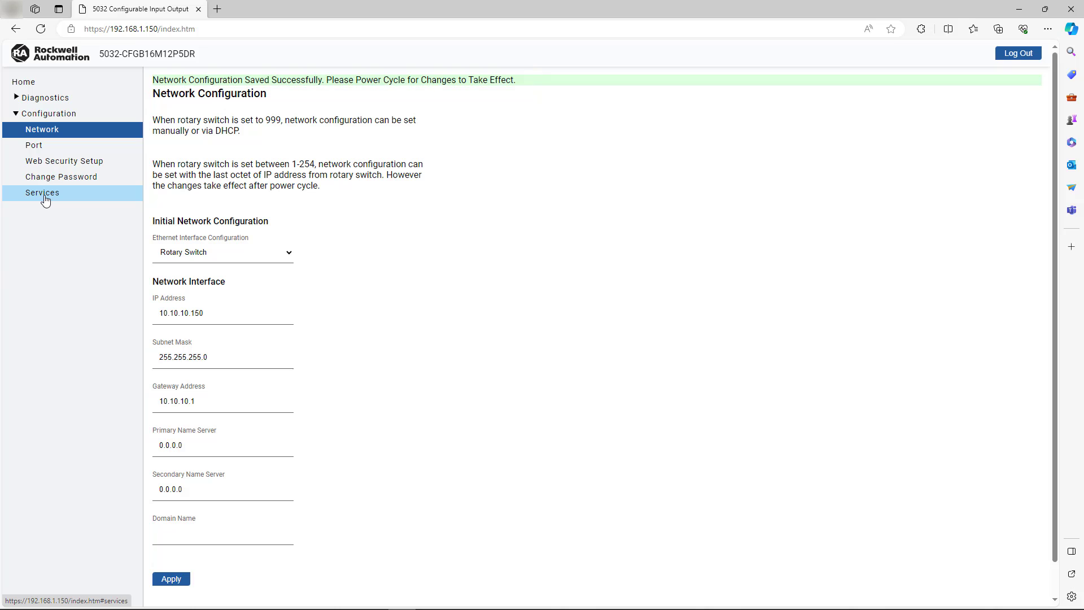
Apply and confirm a Type 0 power-cycle reset from the Services page
click(42, 193)
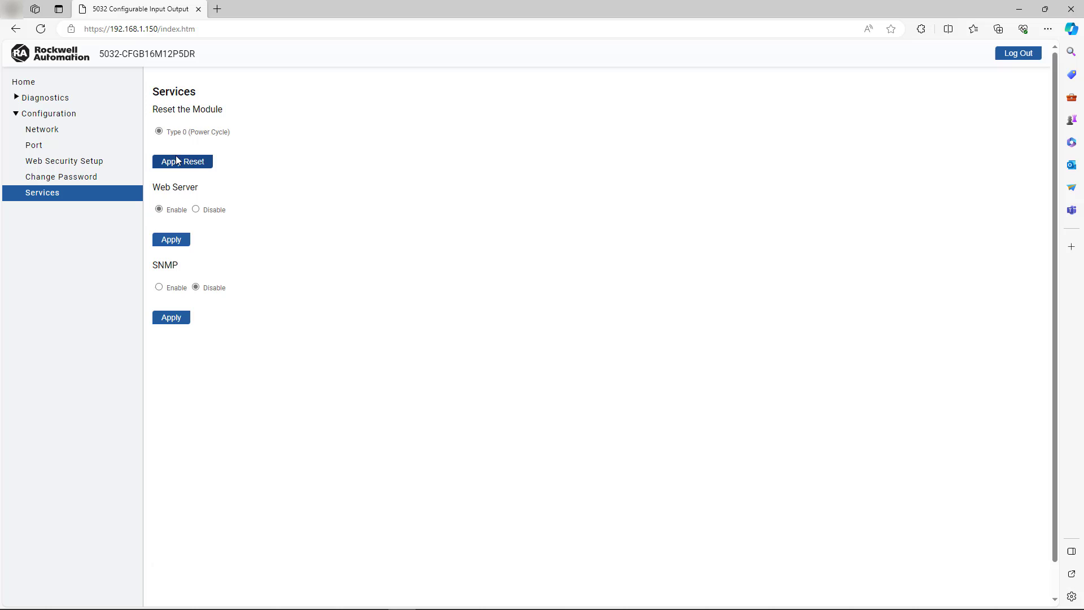
click(182, 162)
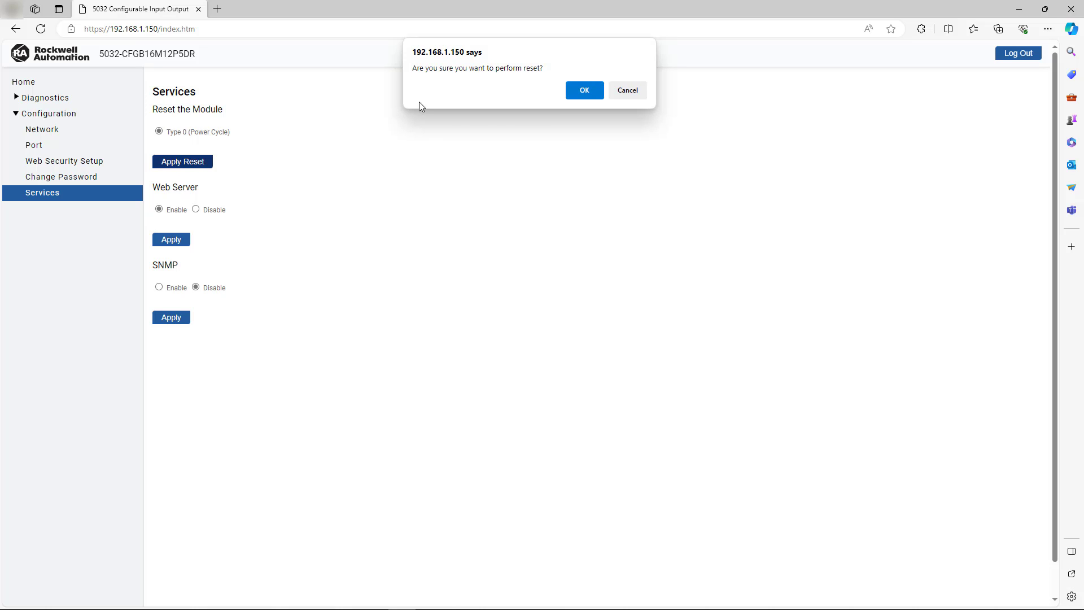
click(585, 90)
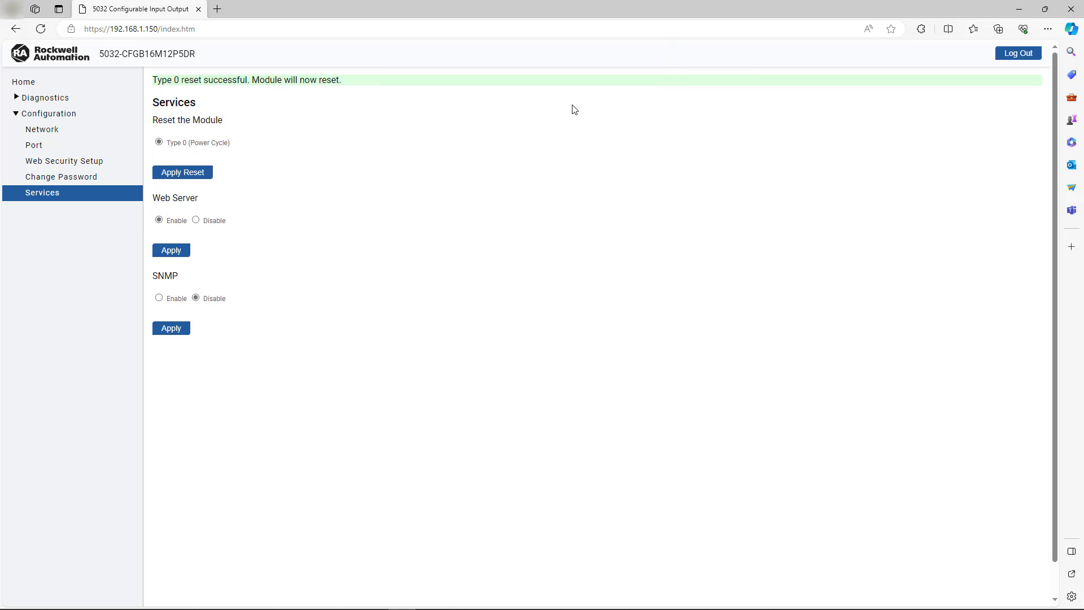
mouse_move(560, 114)
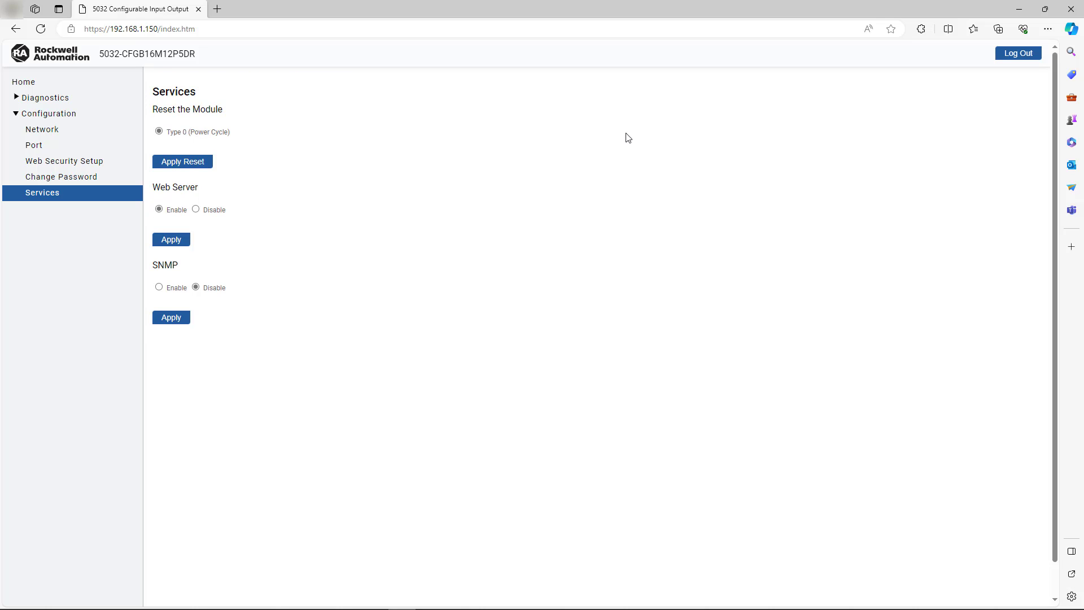
click(43, 28)
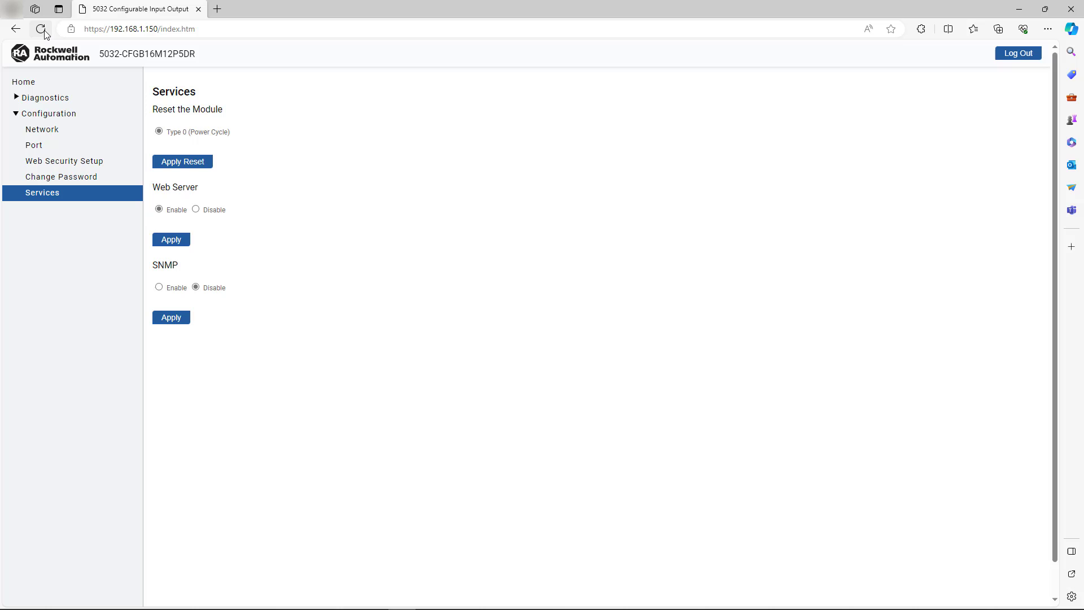
Give Ethernet 4 static IPv4 address 10.10.10.212 with mask 255.255.255.0
click(42, 29)
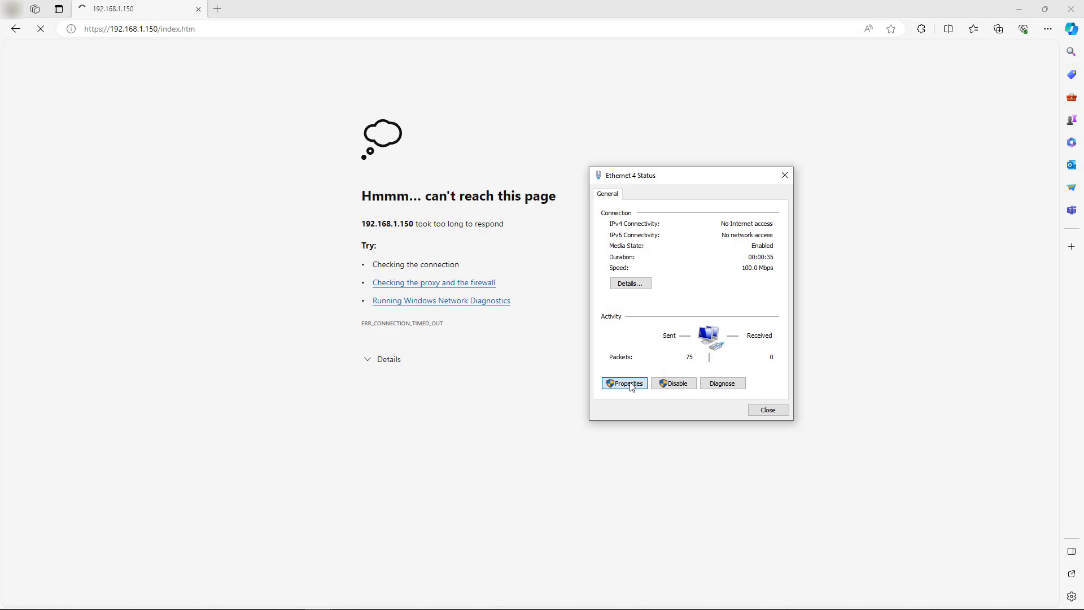
click(624, 383)
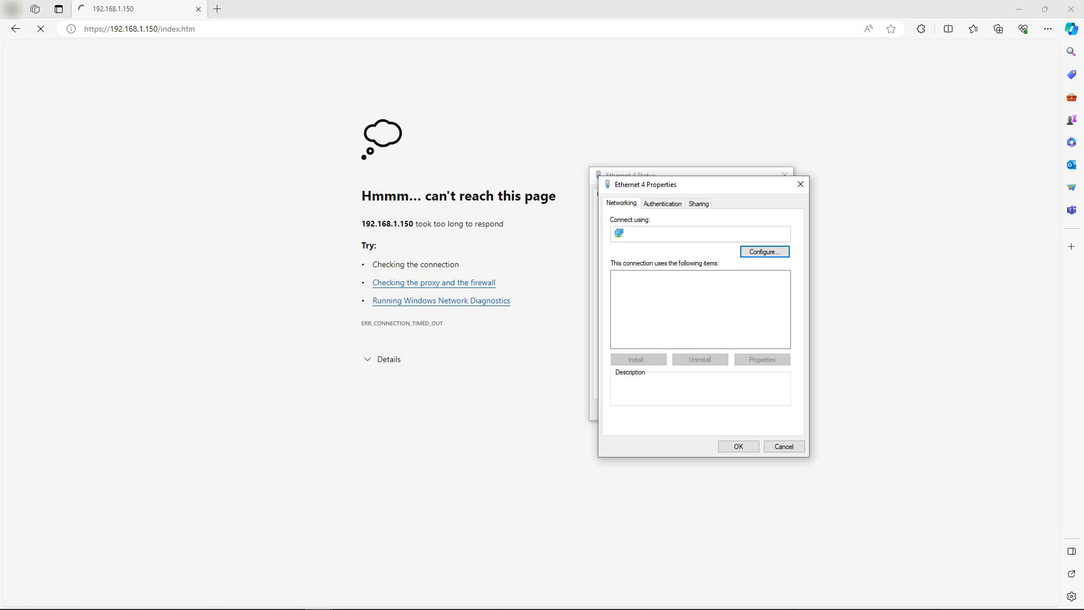
click(677, 324)
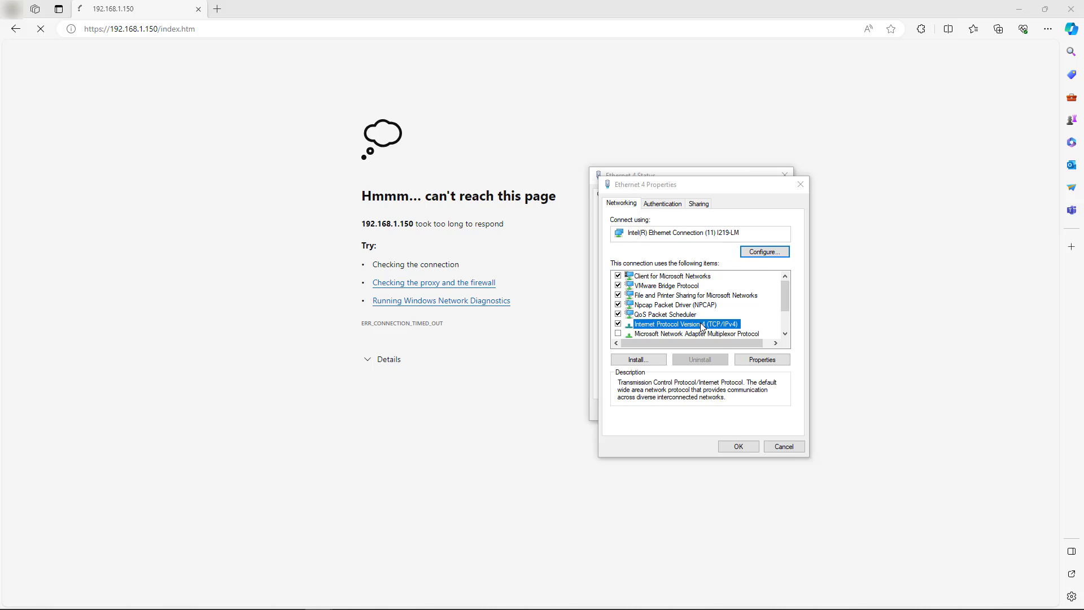
click(762, 359)
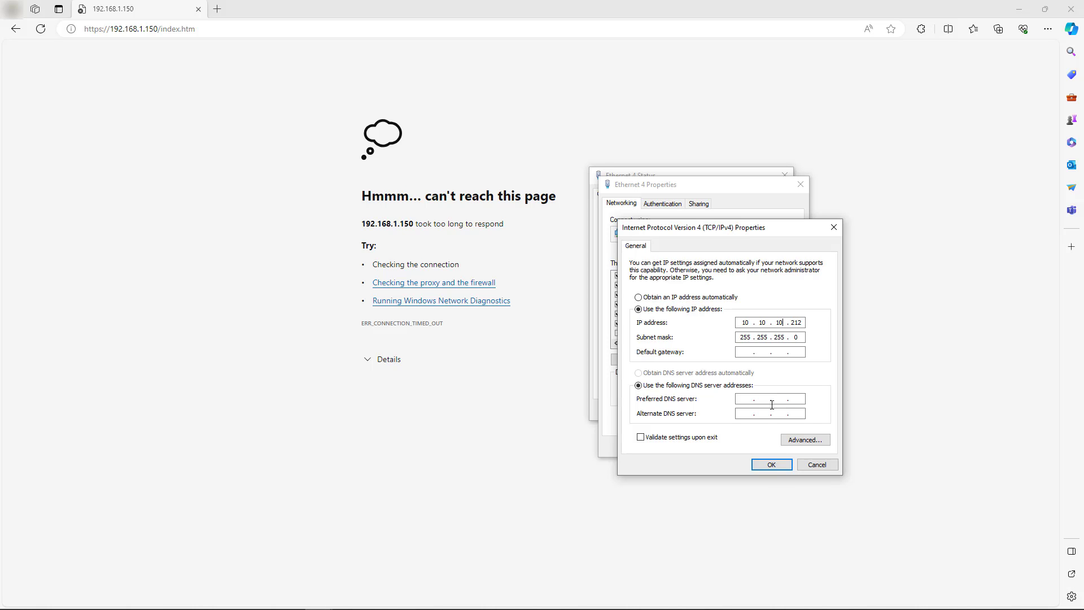
click(771, 465)
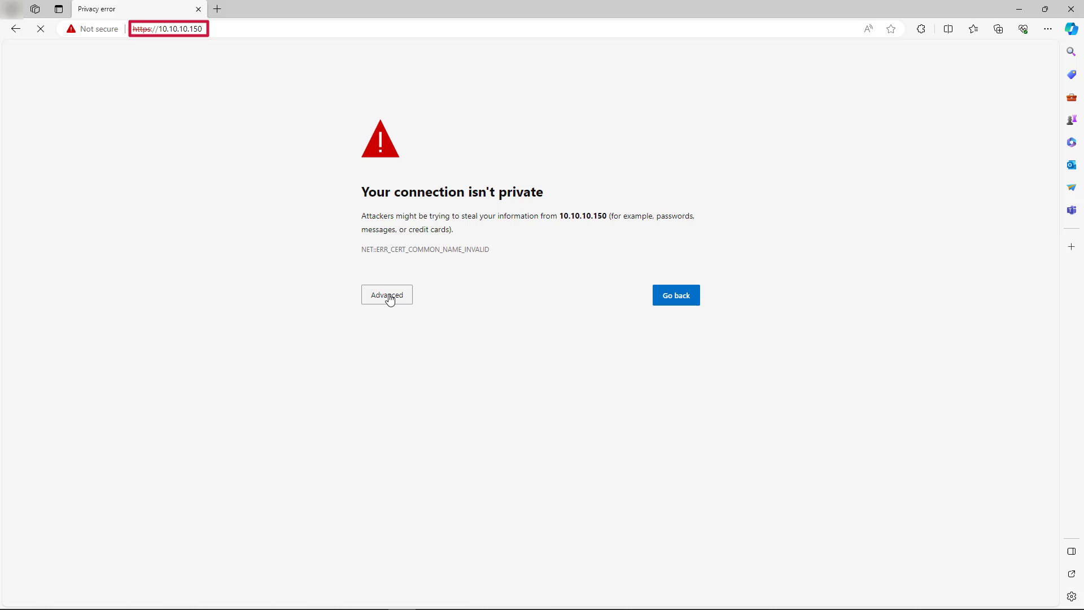
Bypass the certificate warning to load 10.10.10.150, then browse to 10.10.10.160
click(387, 295)
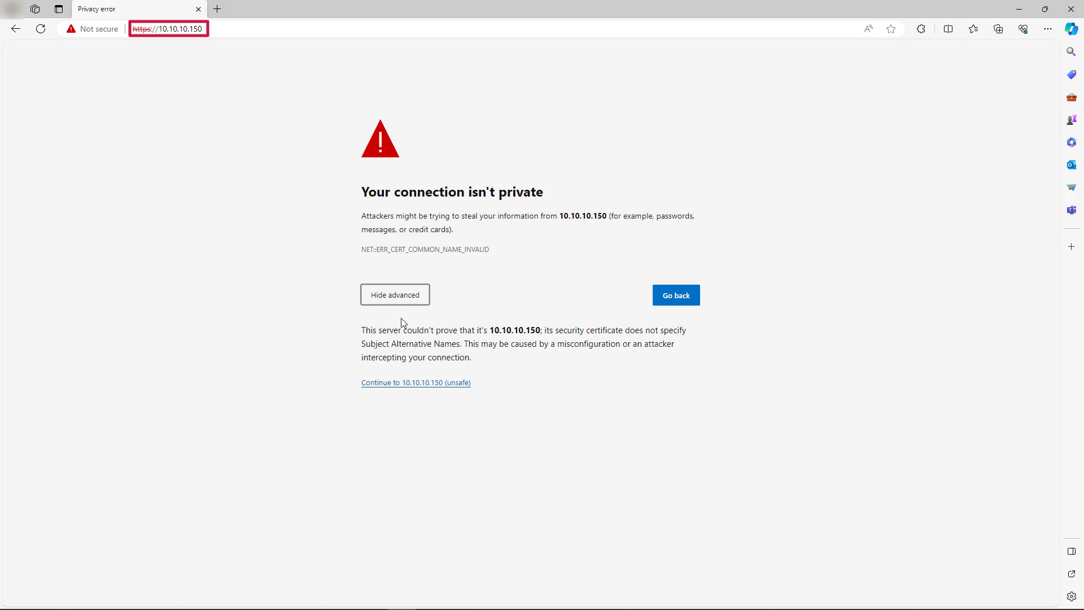
click(415, 382)
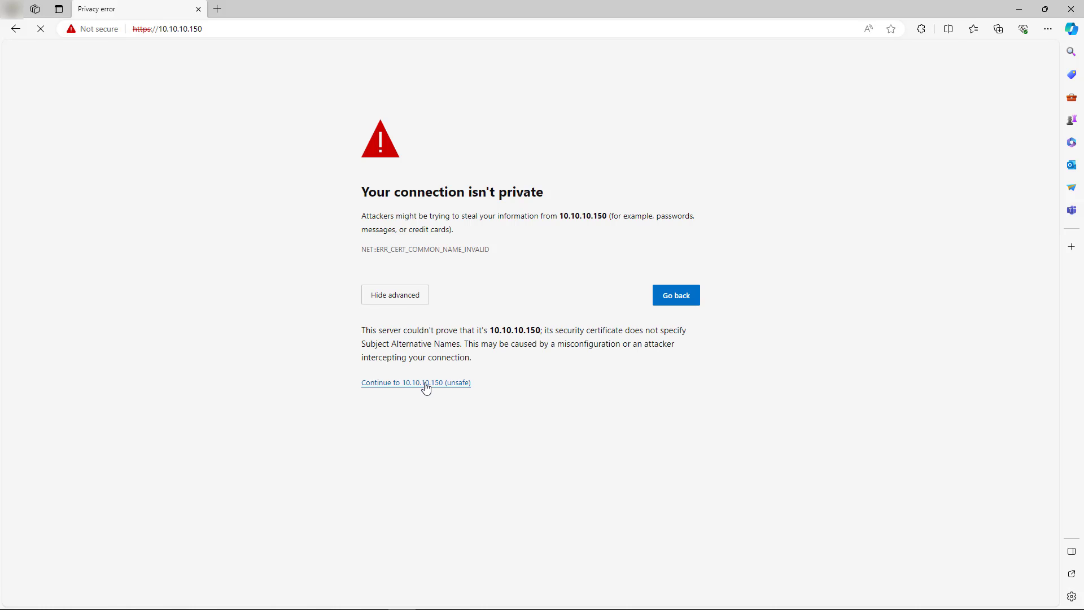
click(416, 382)
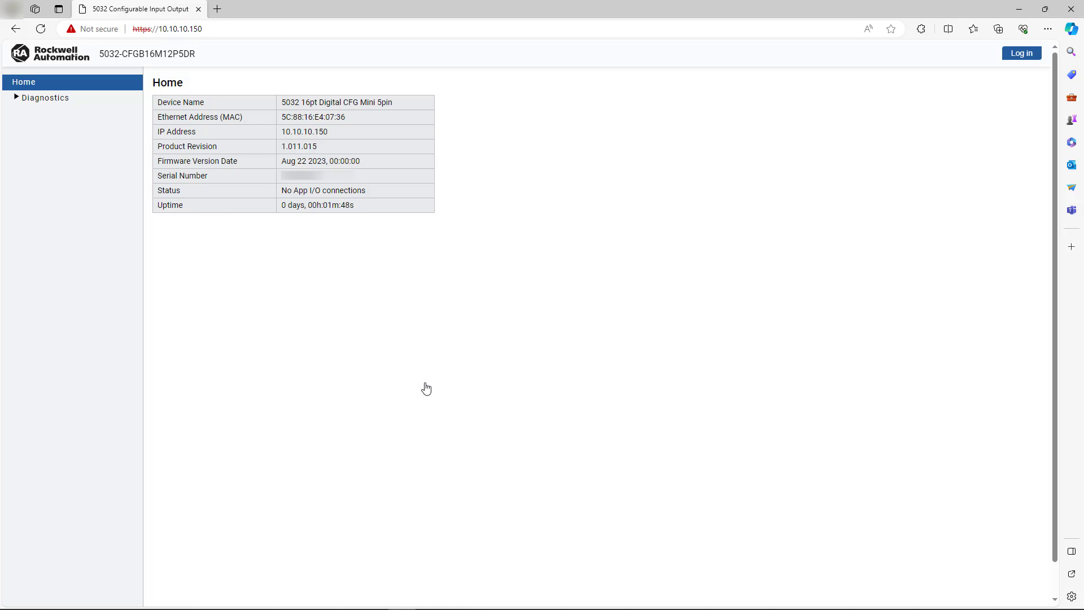
text(10.10.10.160)
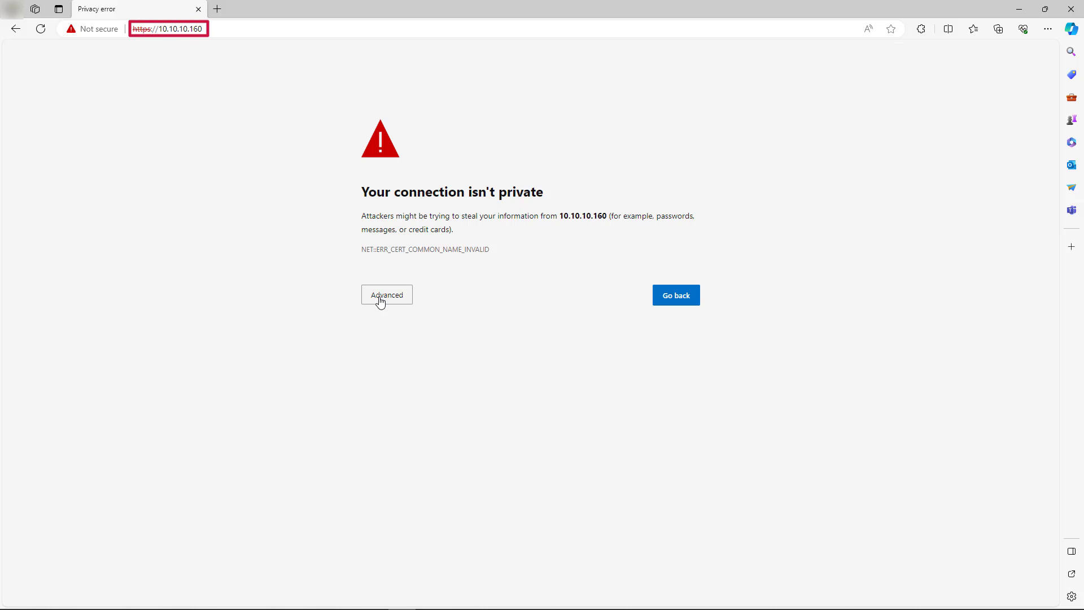
Continue past the certificate warning for 10.10.10.160 and open the sign-in prompt
click(386, 295)
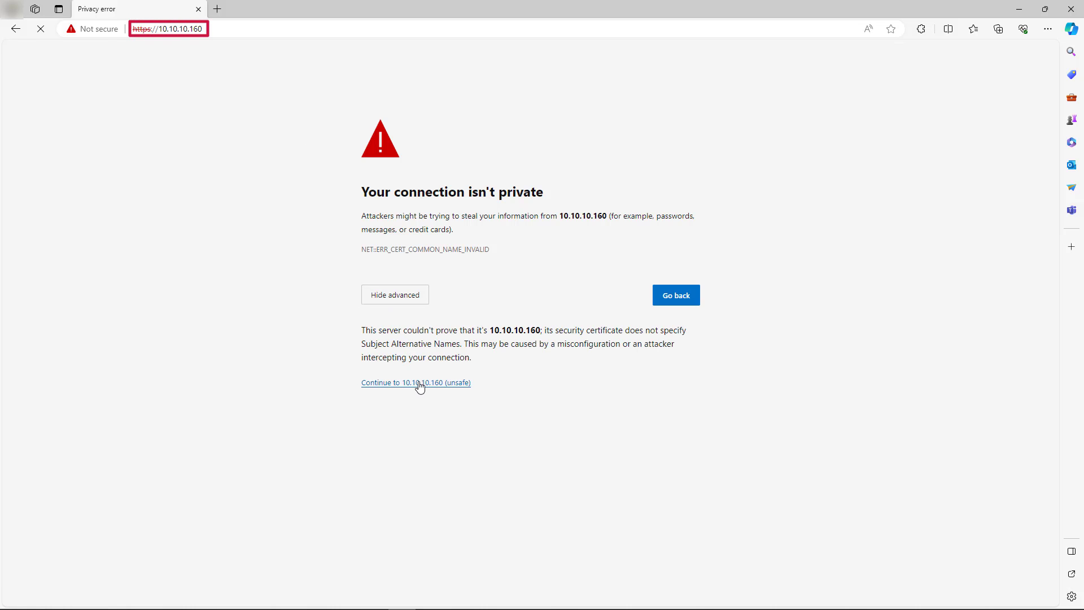
click(416, 382)
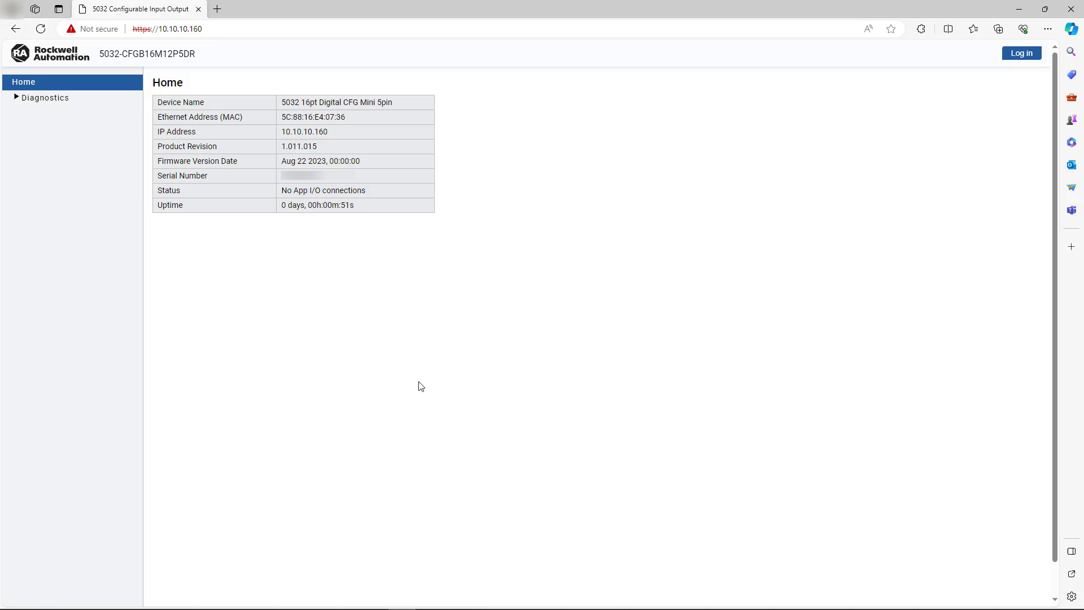
click(1022, 52)
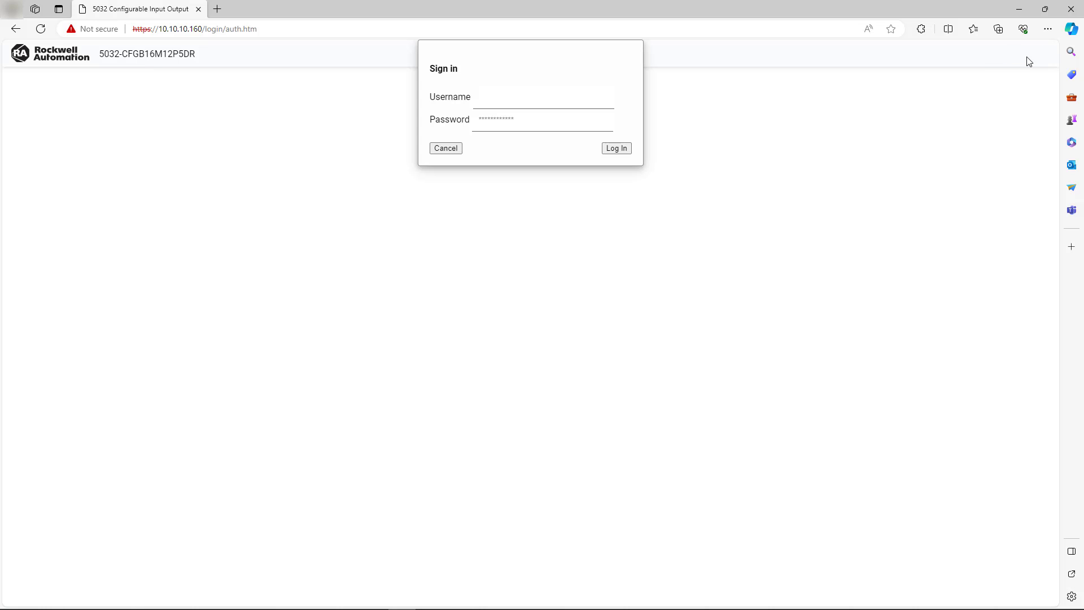
Sign in and view Network Configuration showing IP 10.10.10.160 and gateway 10.10.10.1
click(617, 148)
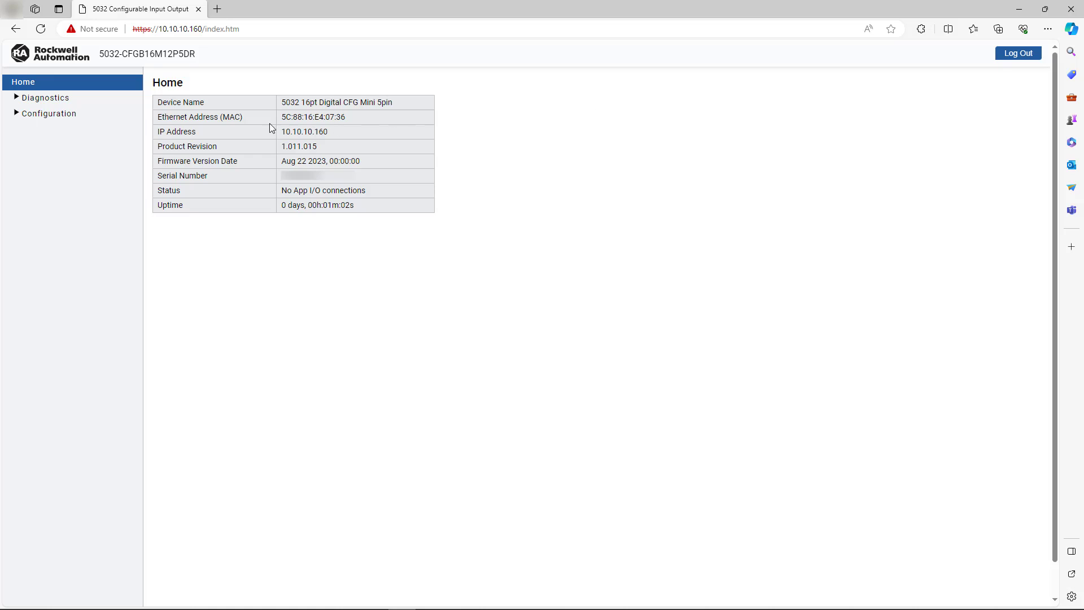
click(50, 113)
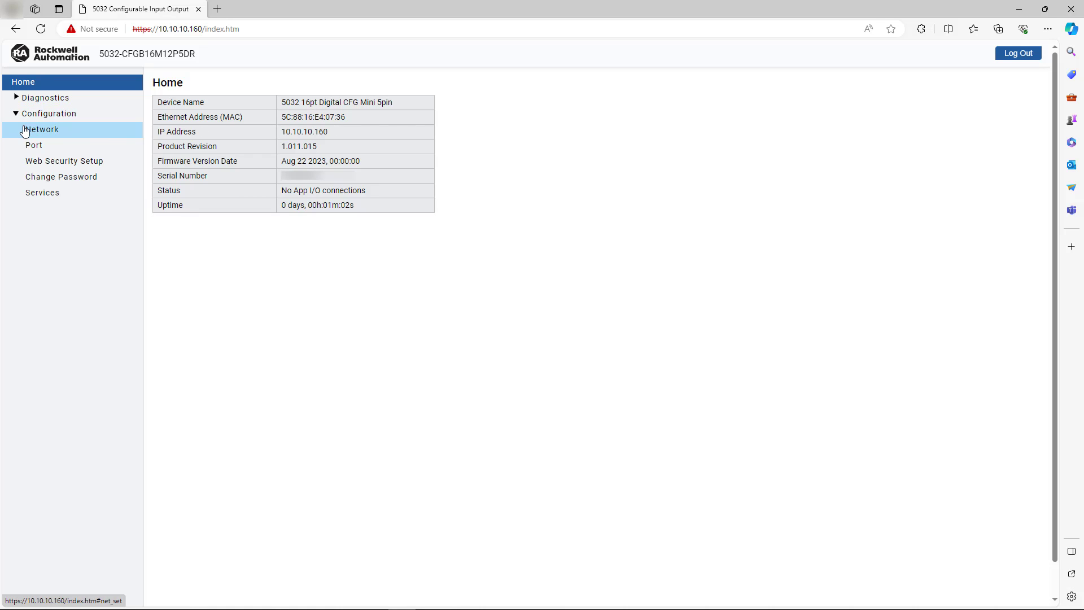
click(41, 129)
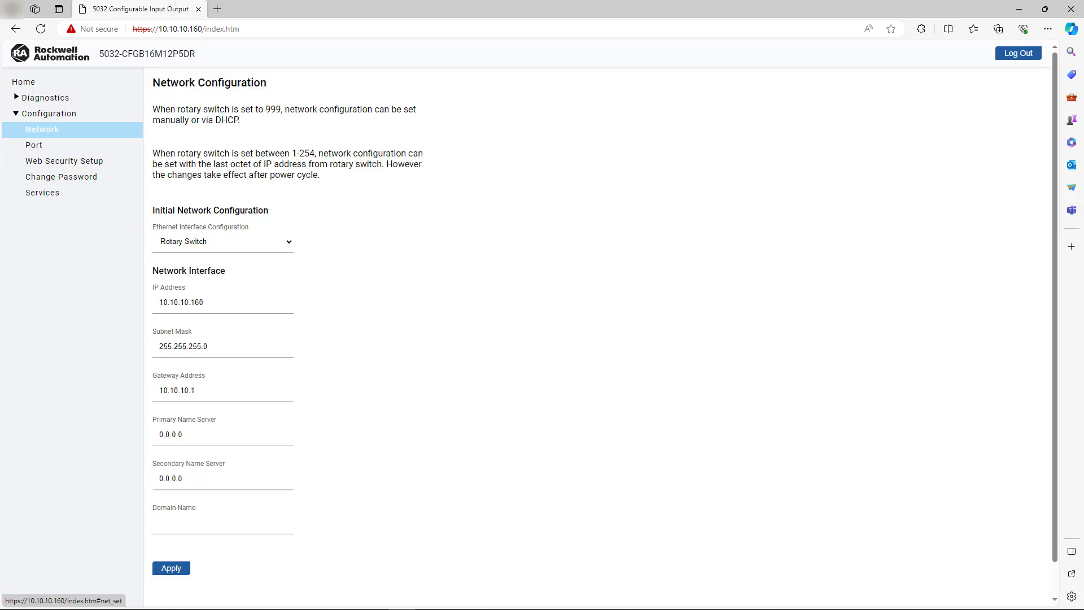
click(181, 303)
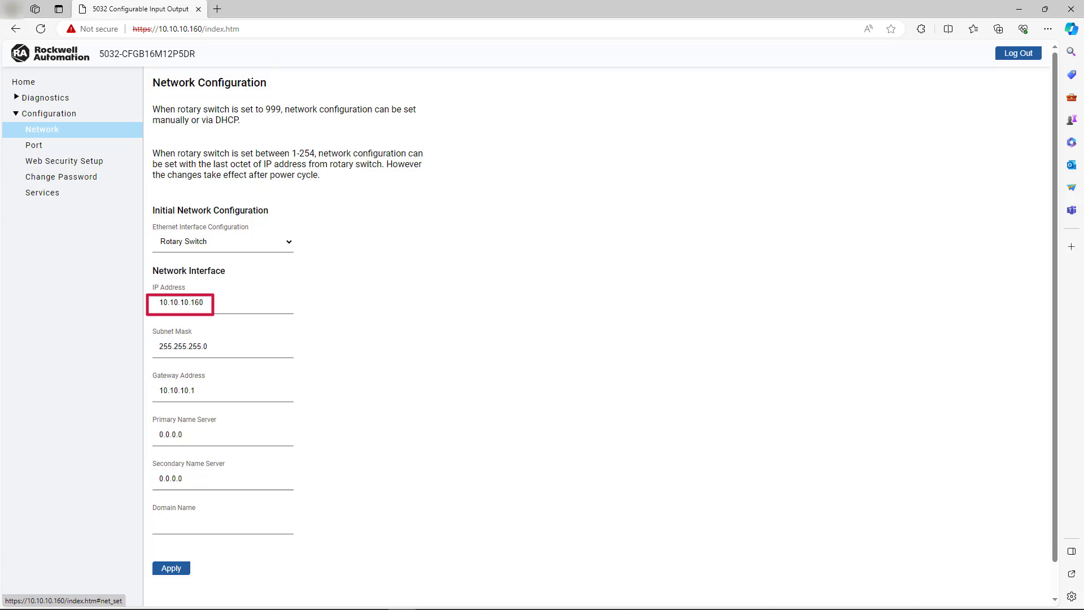